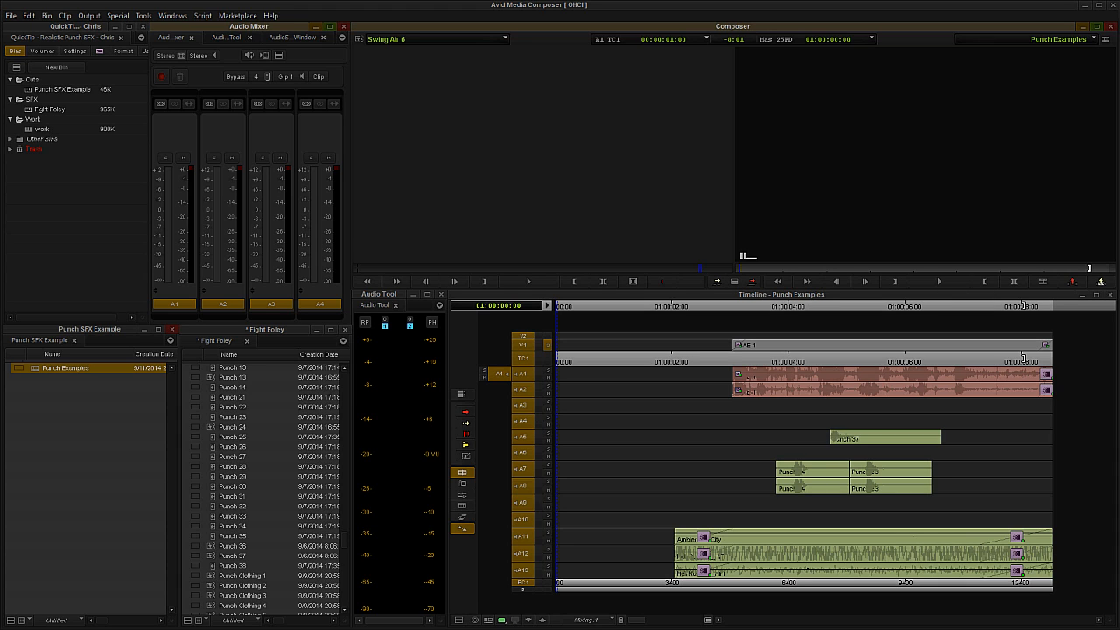
mouse_move(749, 322)
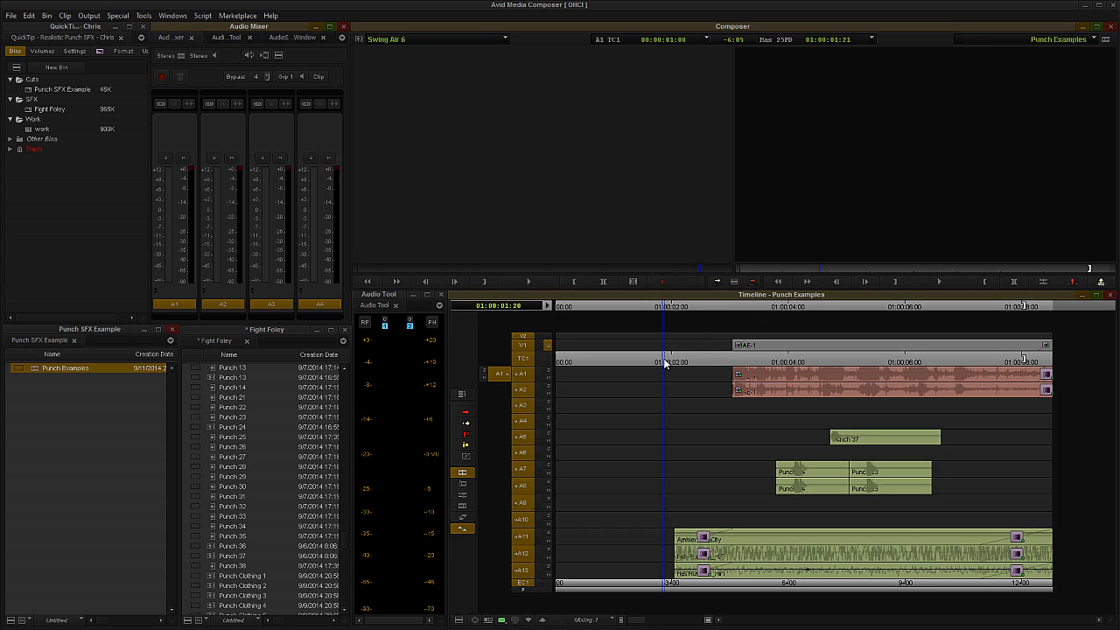
- Play through the original fight moment, replaying the punch, then stop at the end of the sequence
click(938, 280)
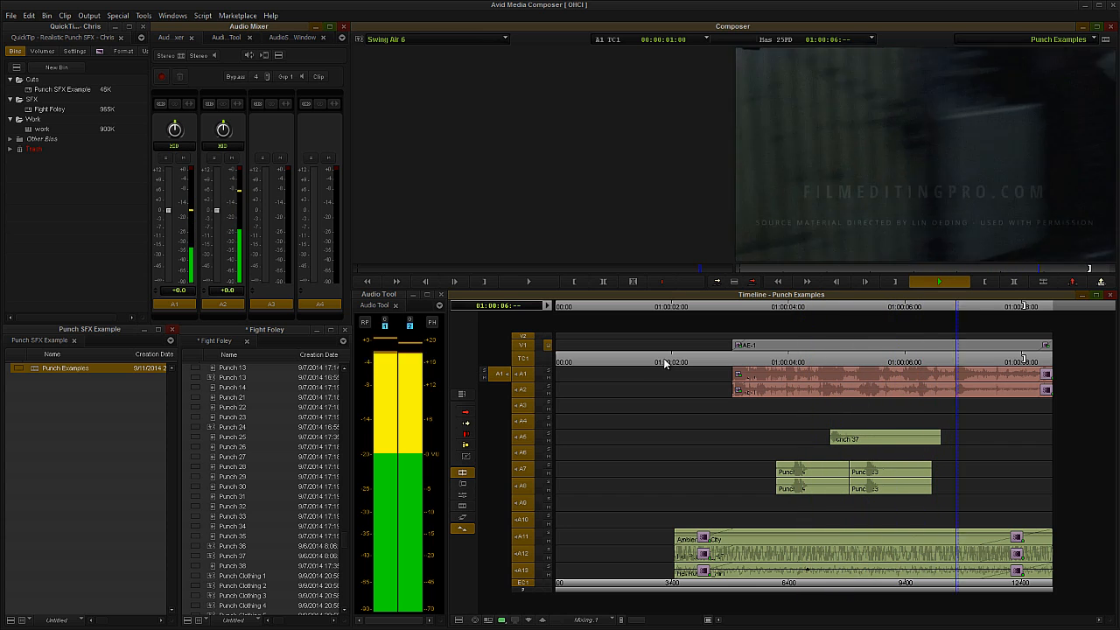
click(937, 280)
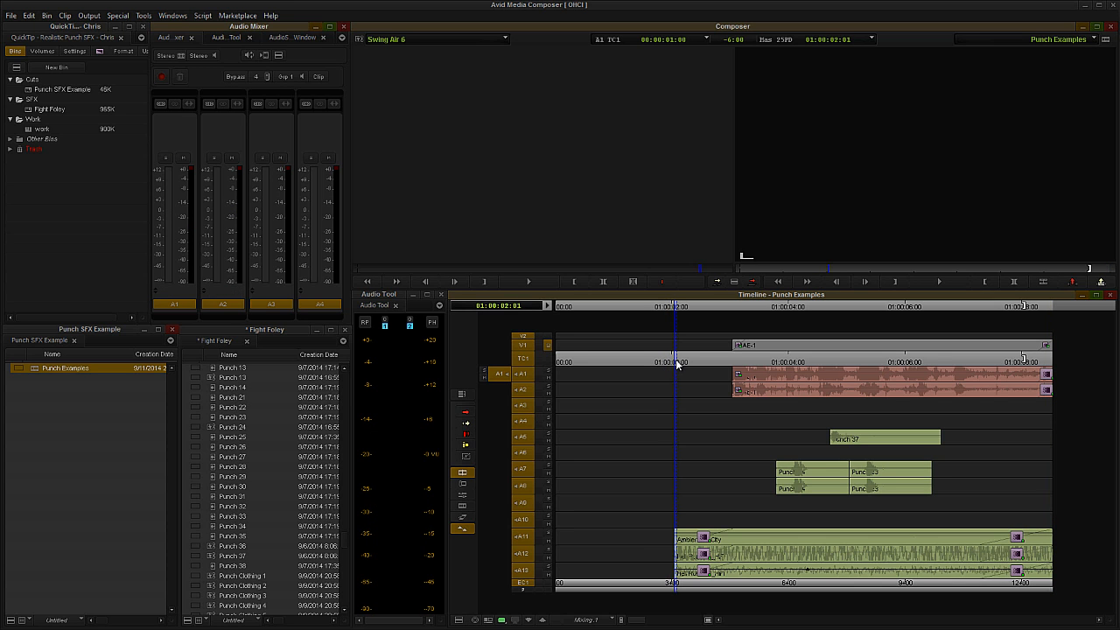
click(938, 280)
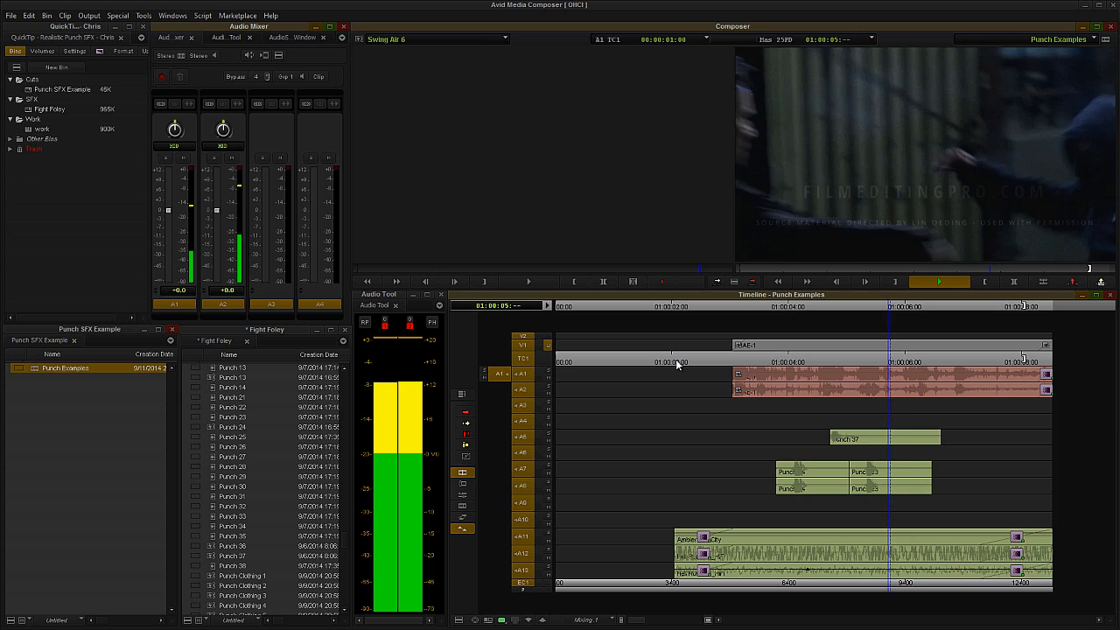
click(938, 280)
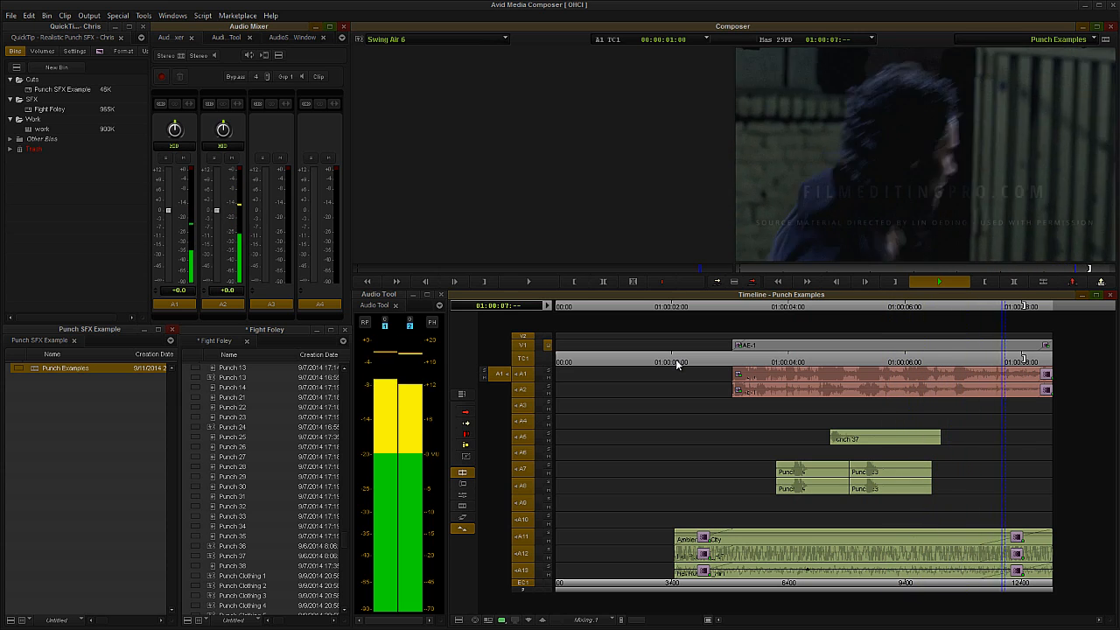
click(938, 280)
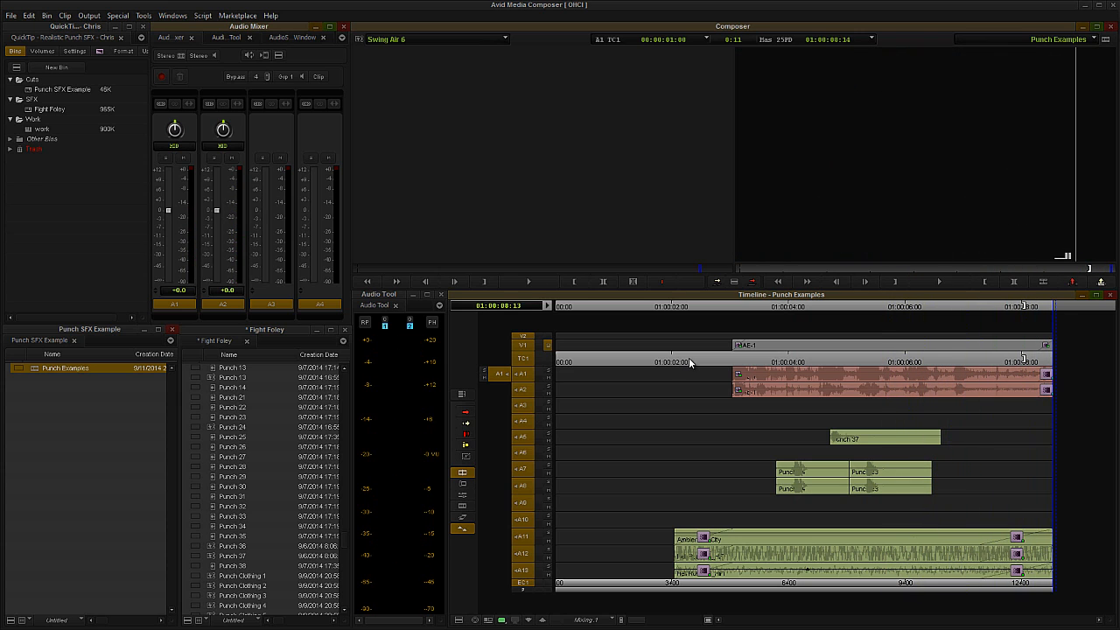
mouse_move(720, 360)
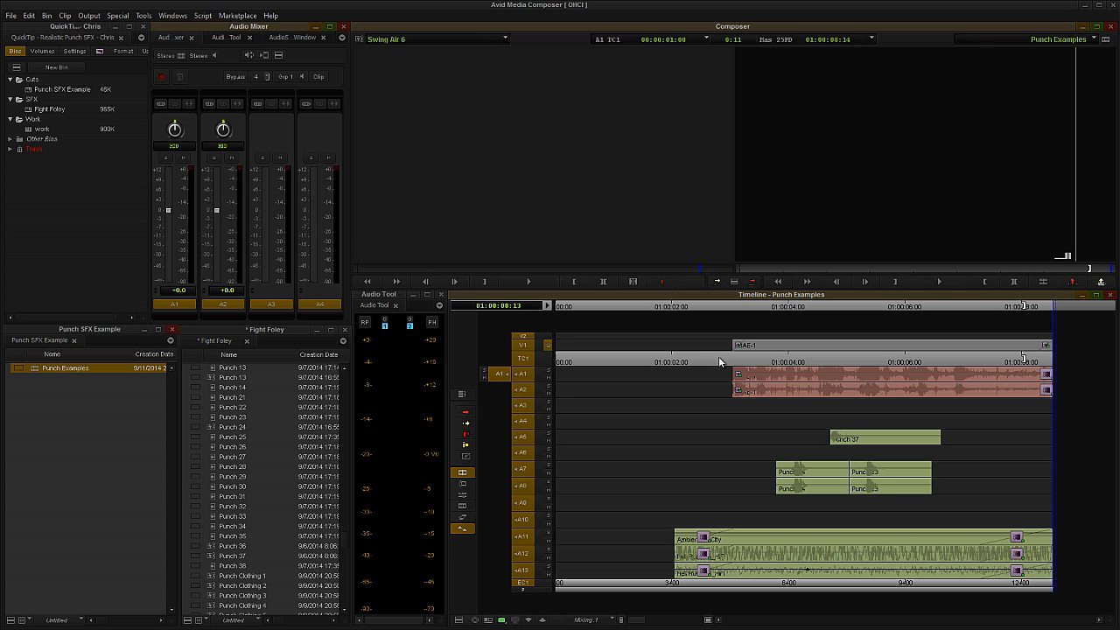
mouse_move(722, 362)
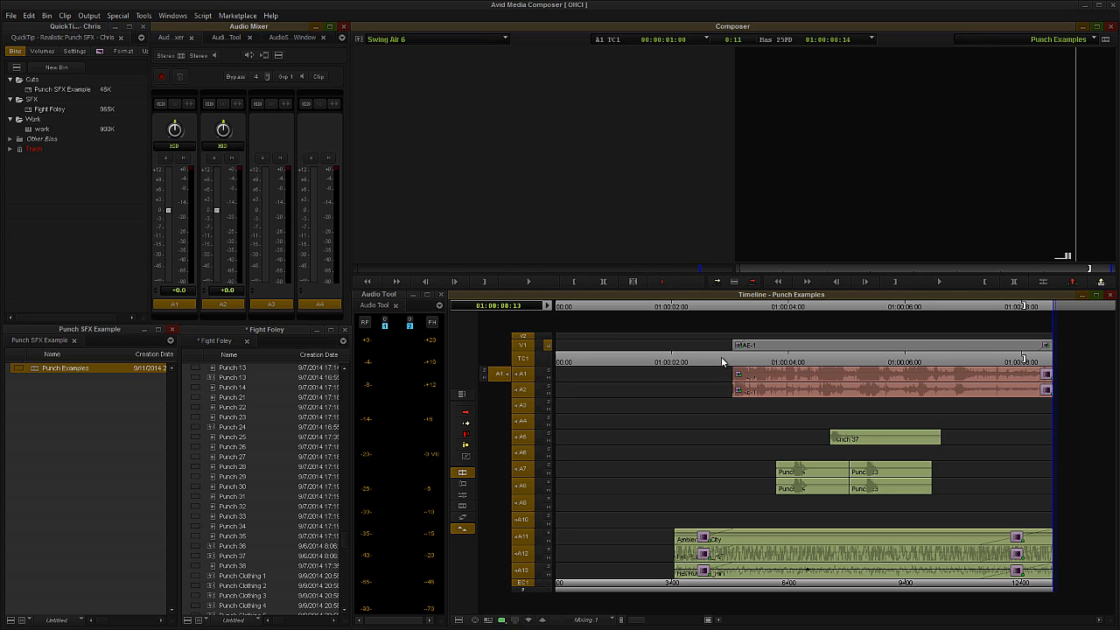
mouse_move(785, 363)
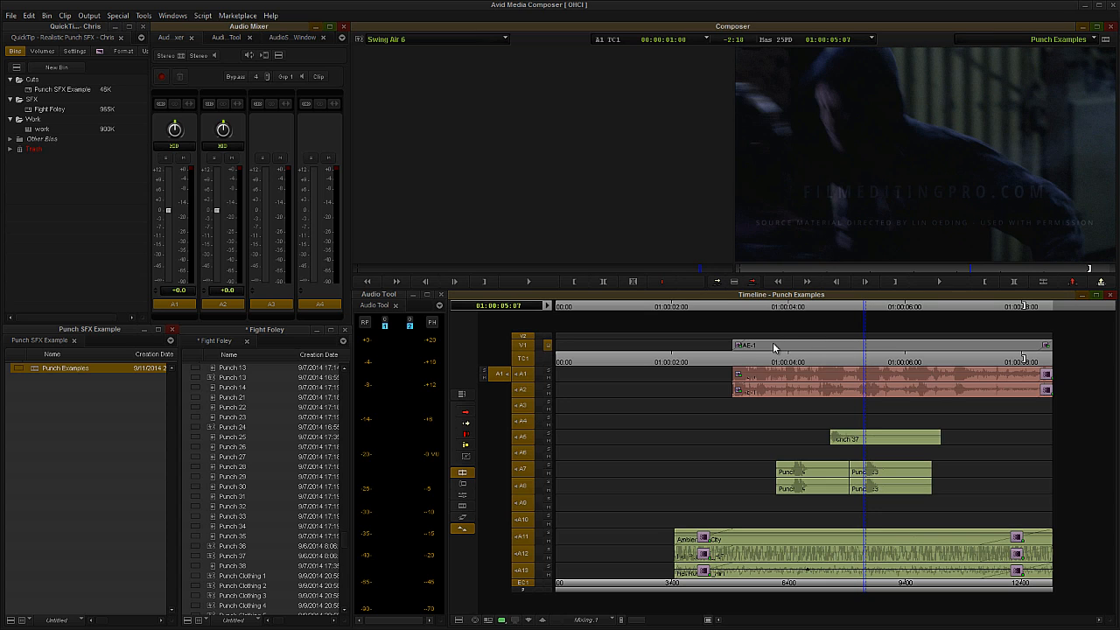
mouse_move(762, 355)
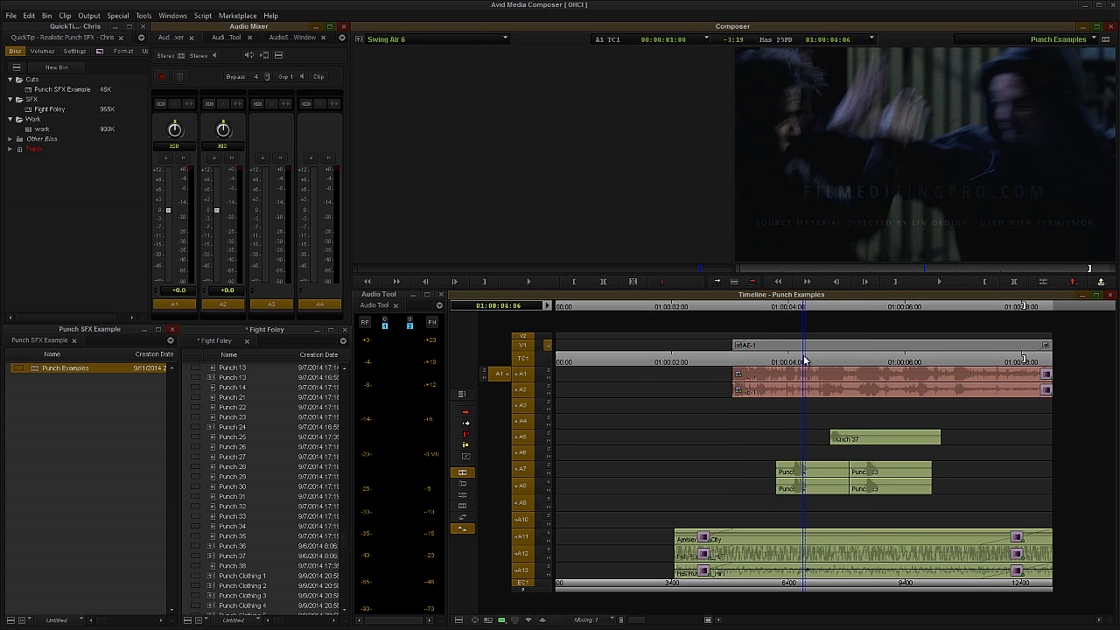
mouse_move(805, 360)
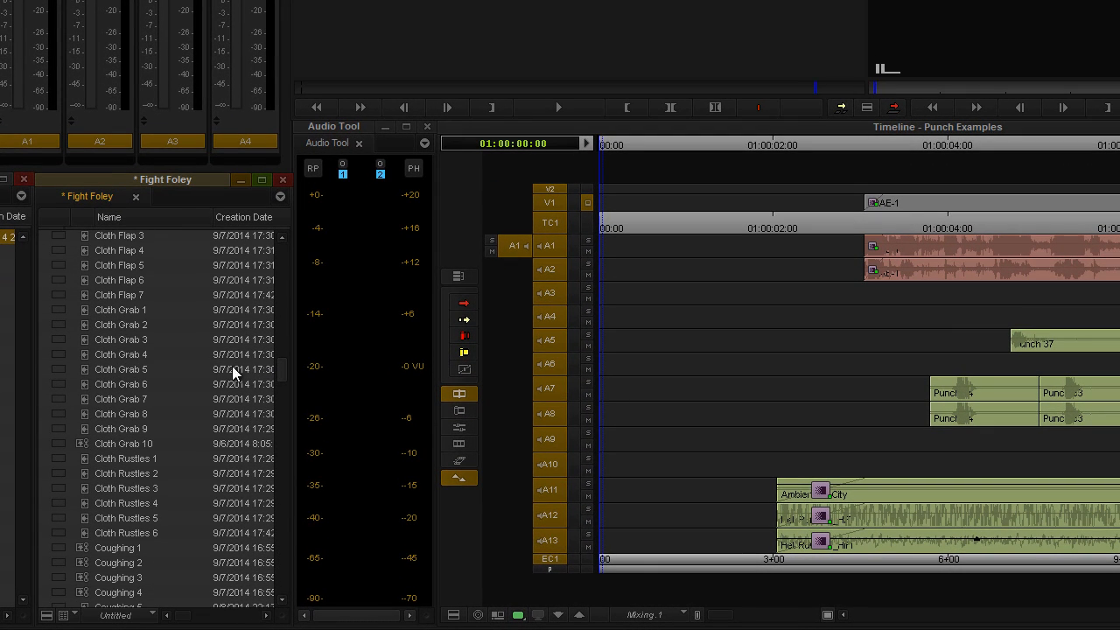
- Audition Cloth Grab 1, 2 and 3 from the Fight Foley bin, listening to Cloth Grab 3
click(119, 310)
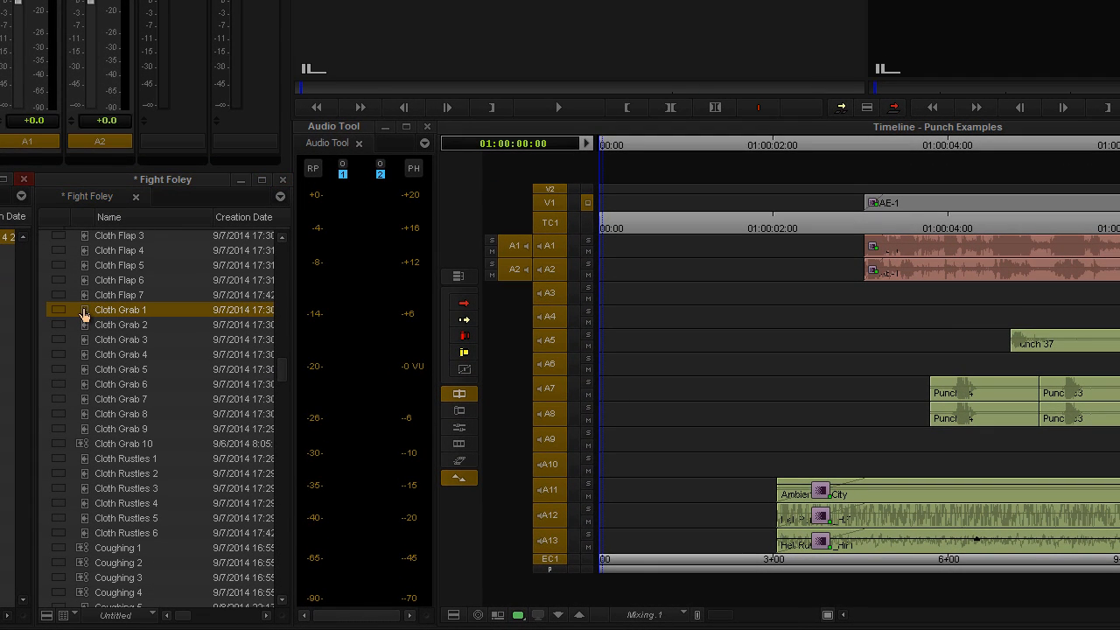
click(119, 323)
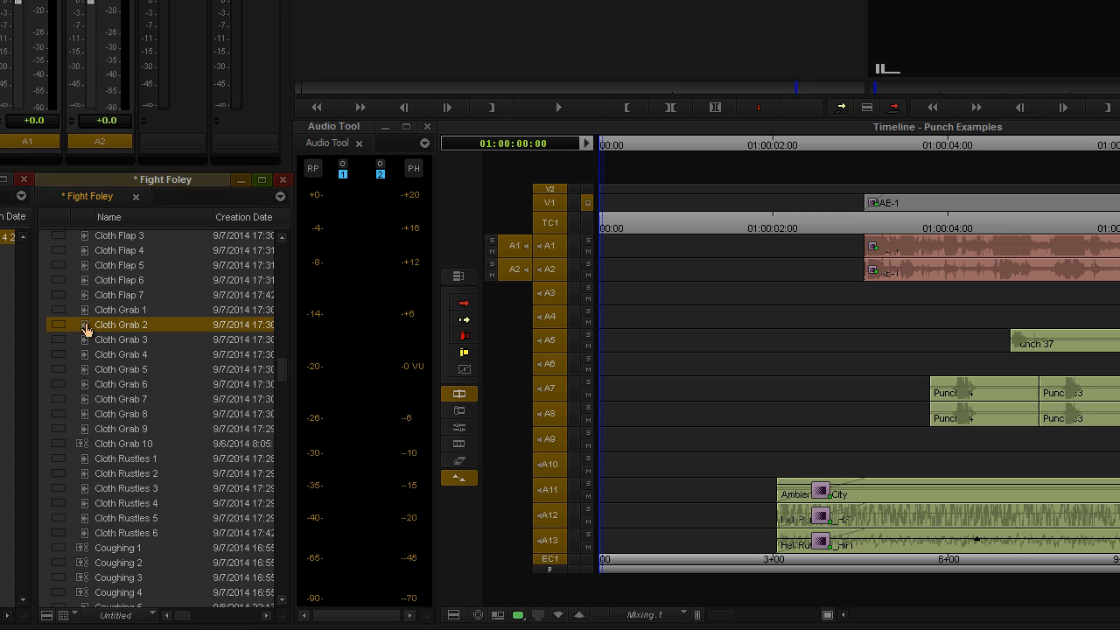
click(120, 339)
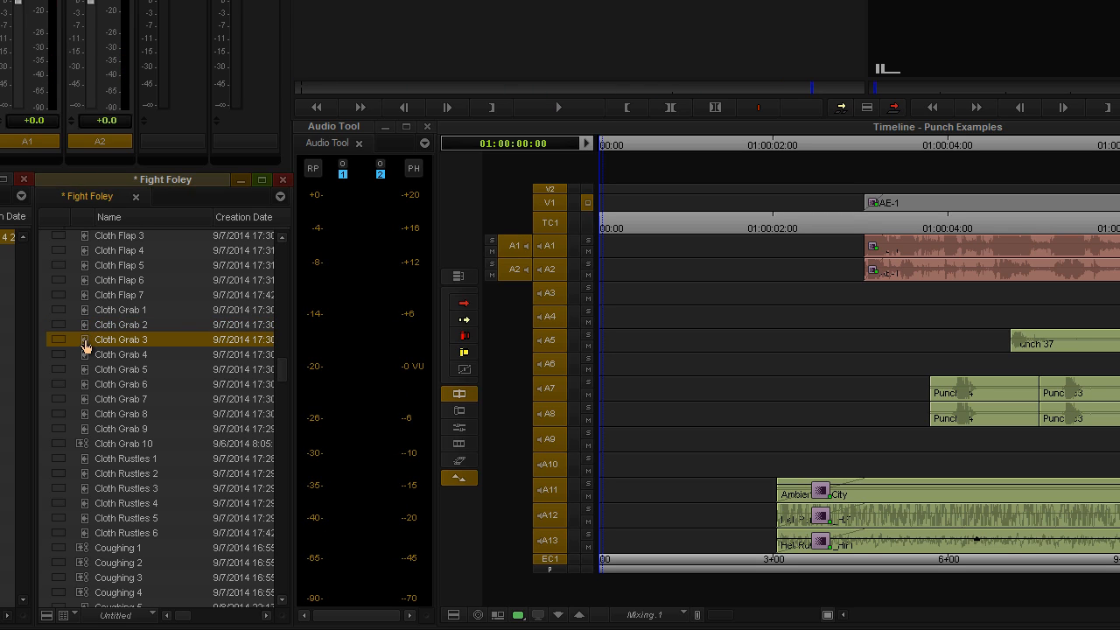
click(558, 107)
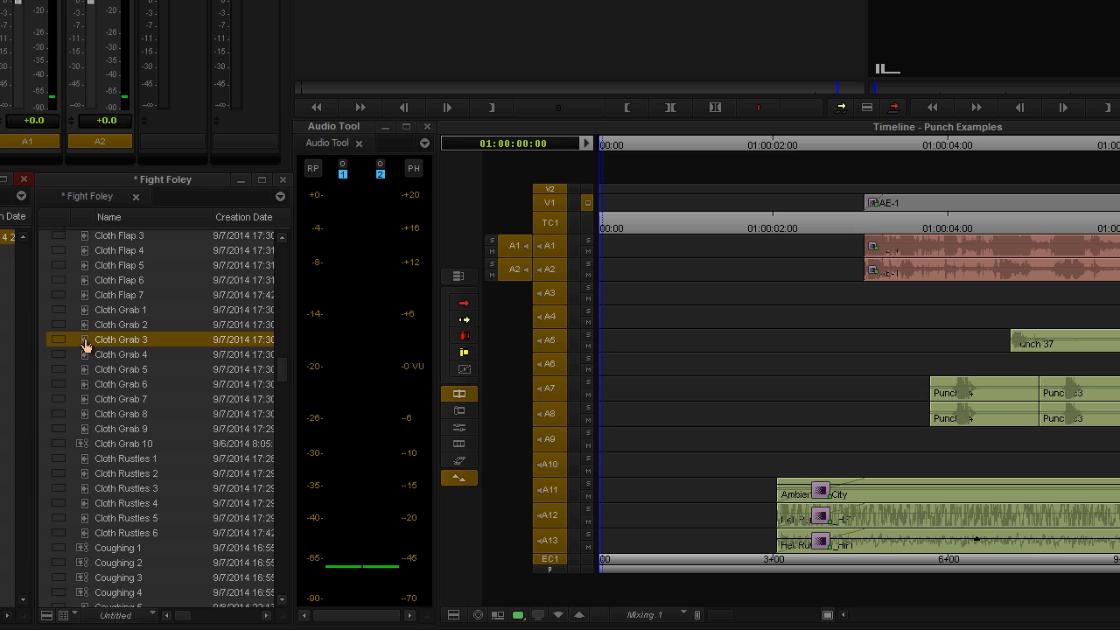
scroll(down, 3)
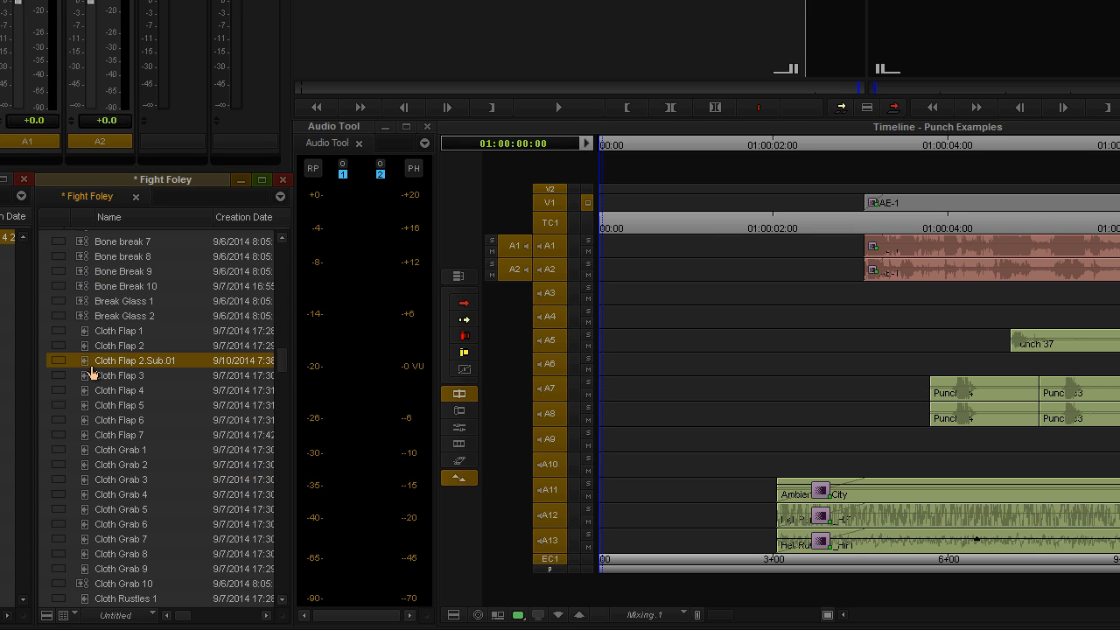
- Audition Cloth Flap 2, Cloth Flap 4 and further cloth sounds, ending on Cloth Rustles 3
click(118, 344)
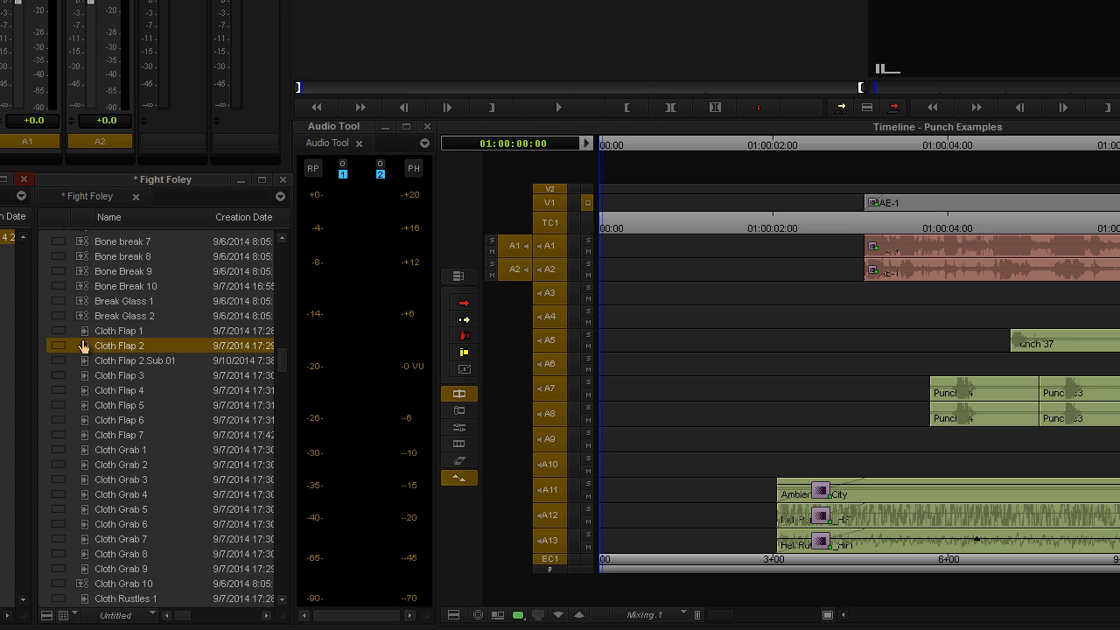
click(119, 388)
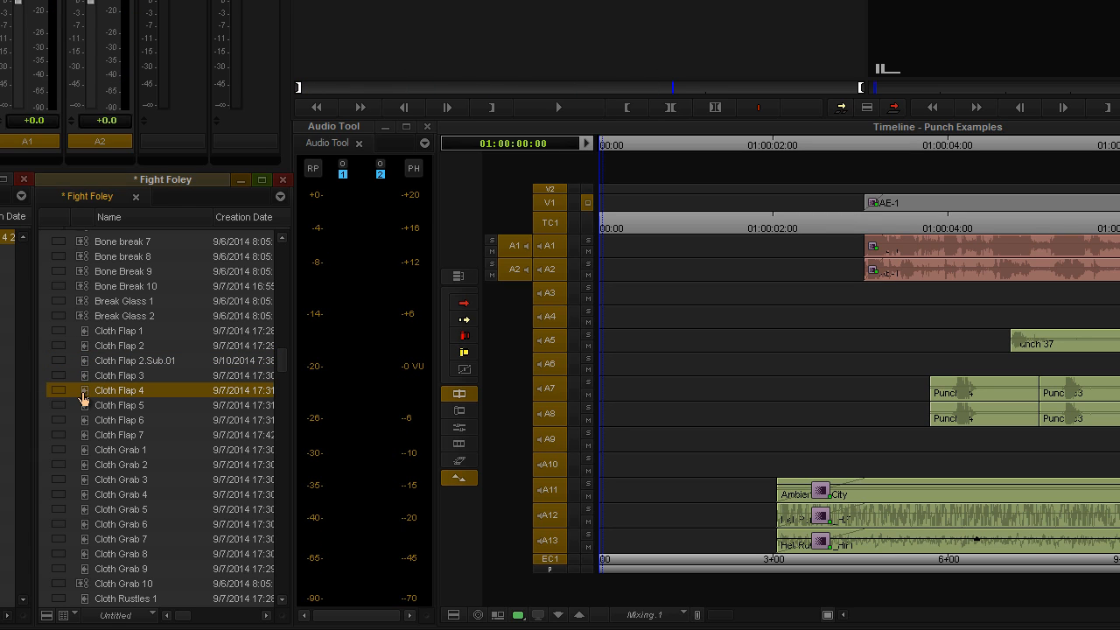
click(119, 406)
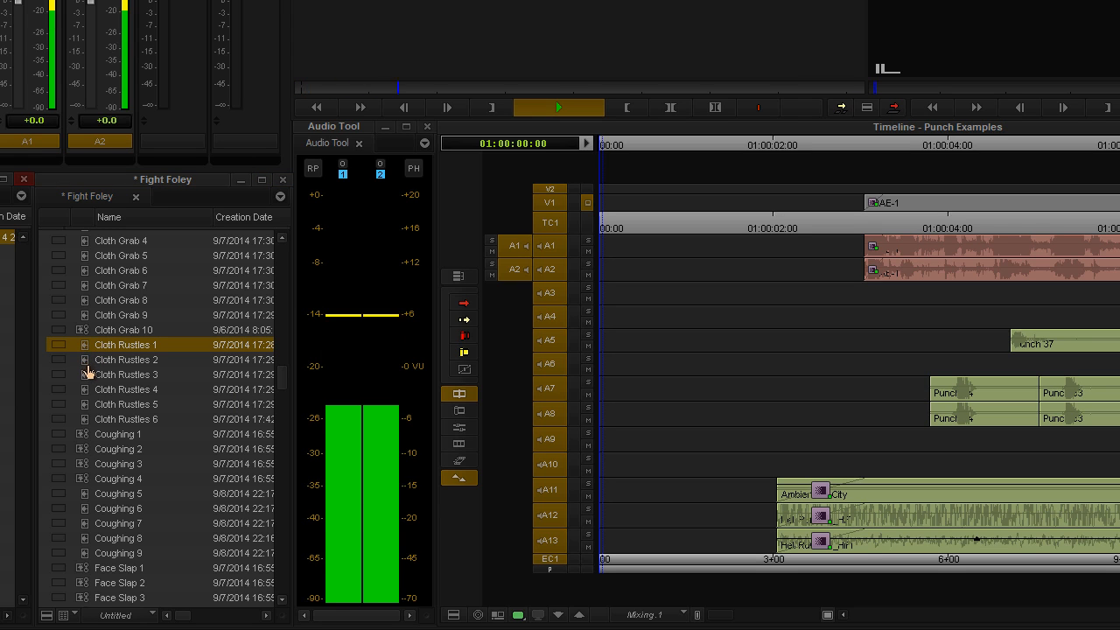
click(126, 375)
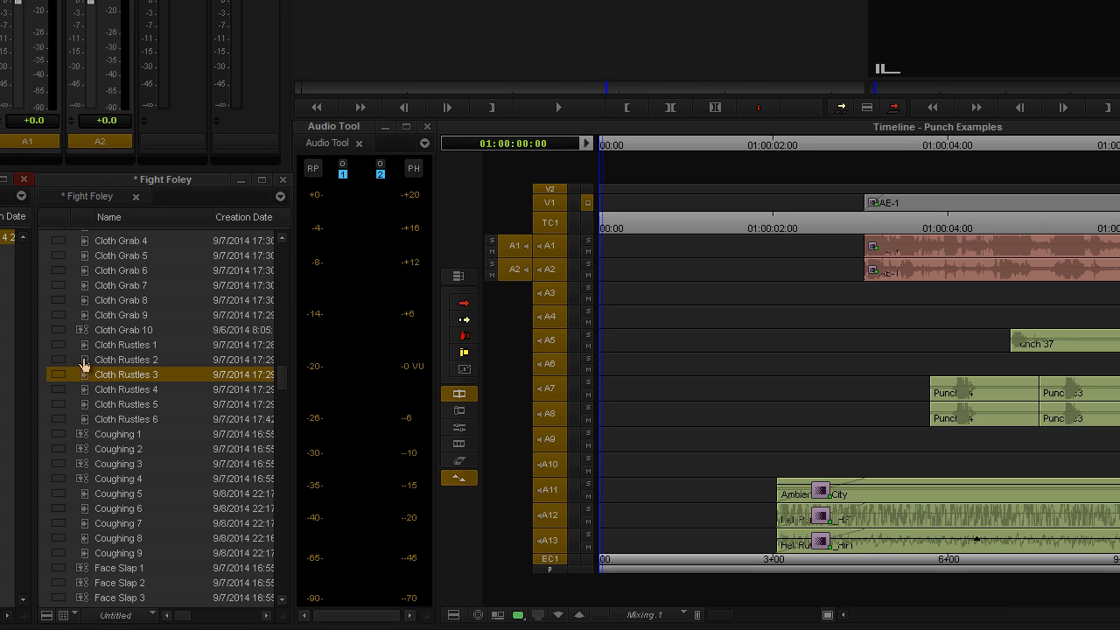
mouse_move(84, 377)
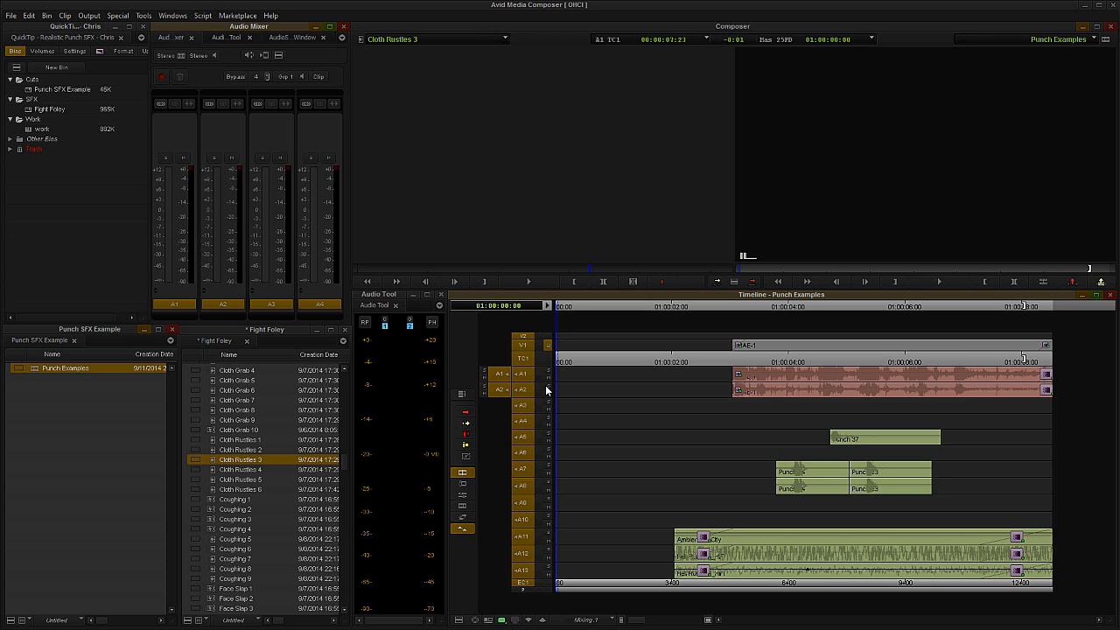
mouse_move(96, 137)
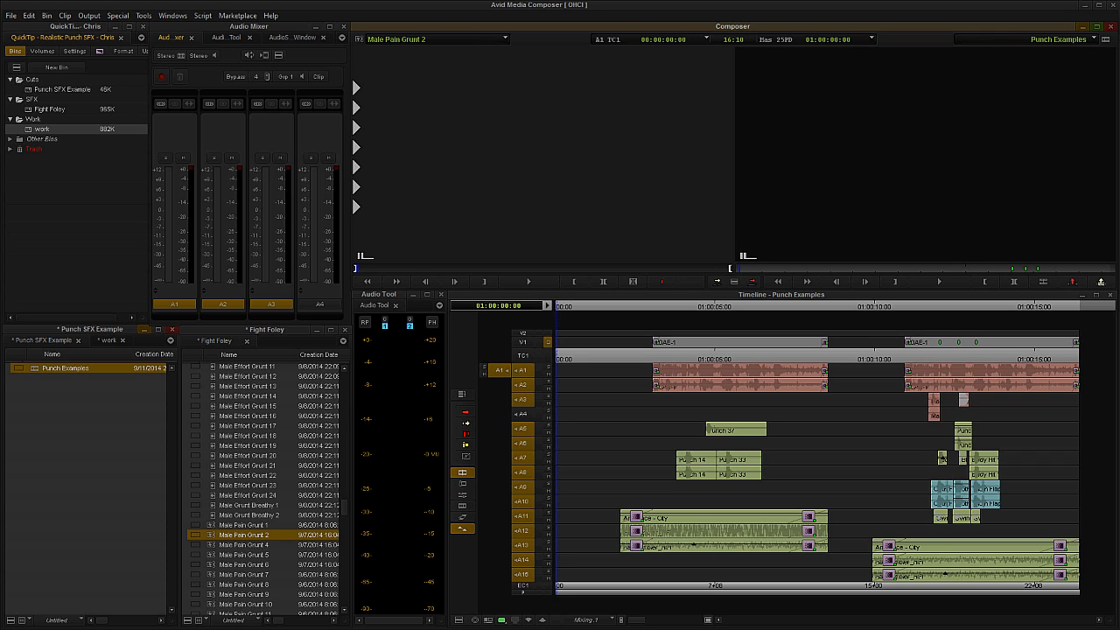
click(938, 280)
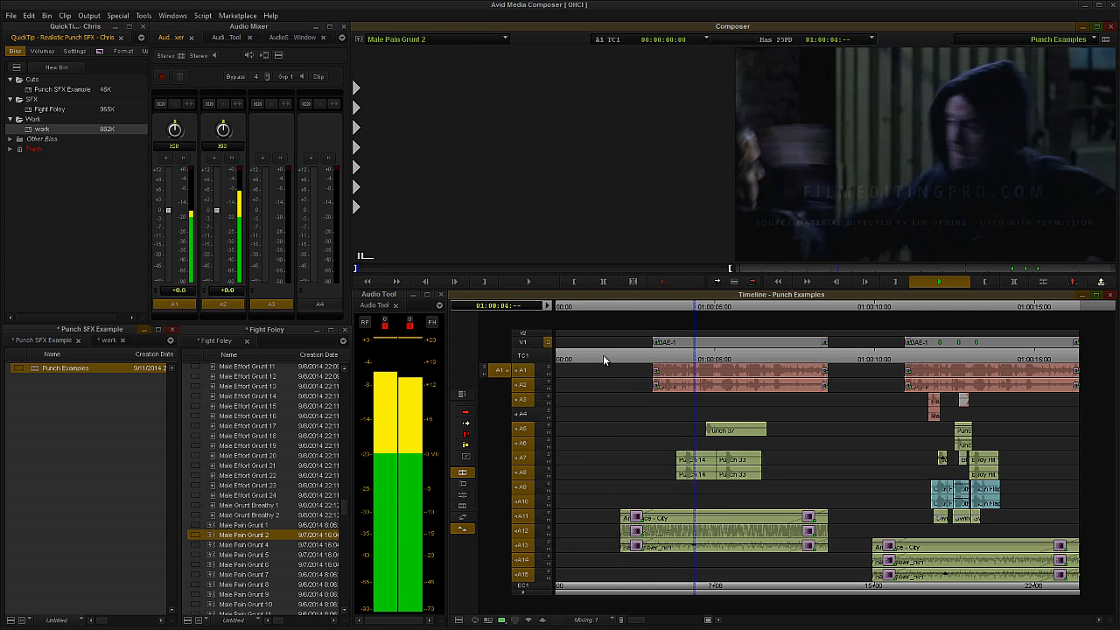
click(937, 280)
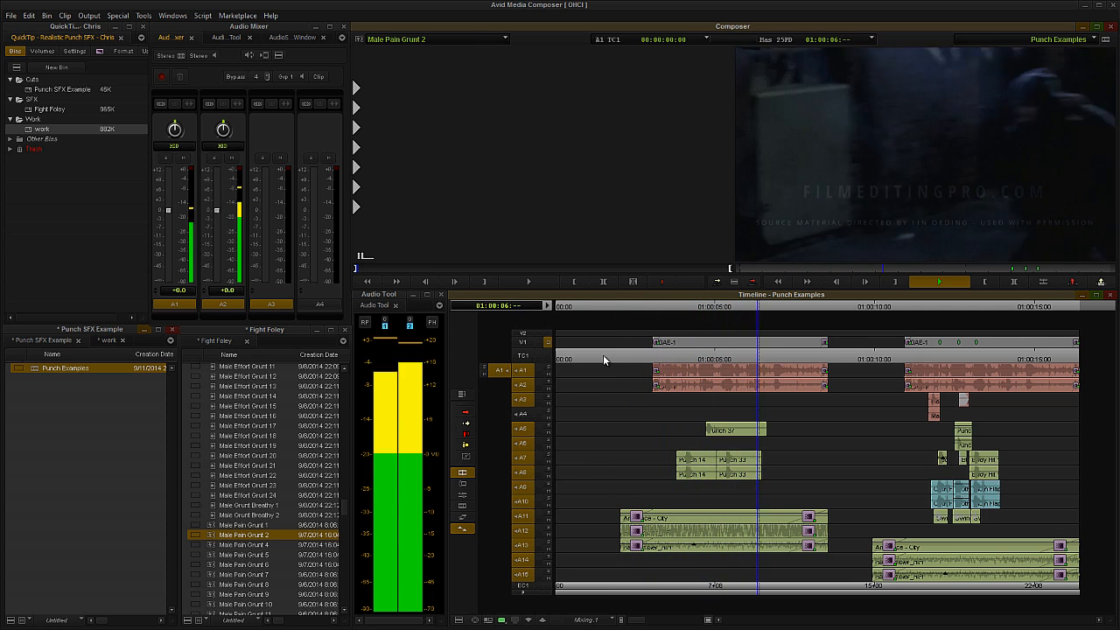
click(938, 280)
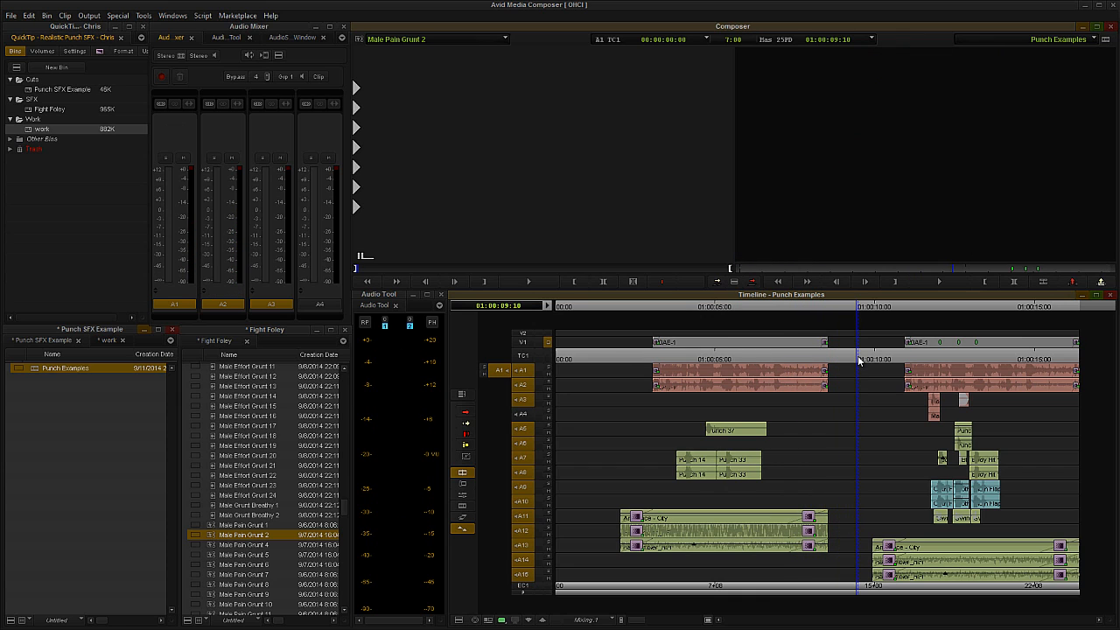
mouse_move(861, 358)
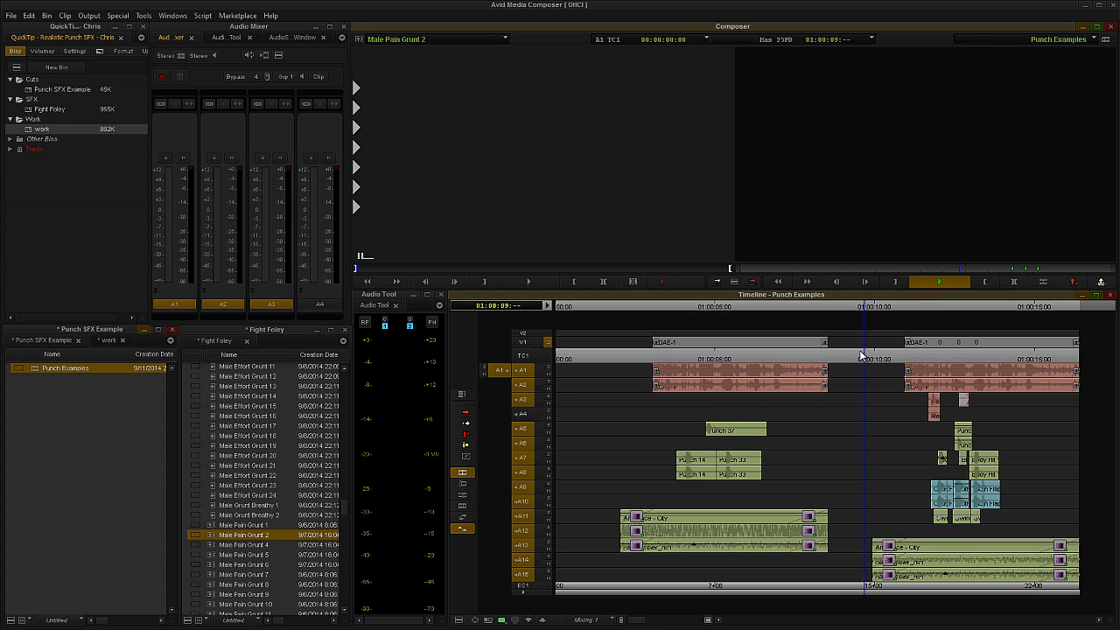
click(938, 280)
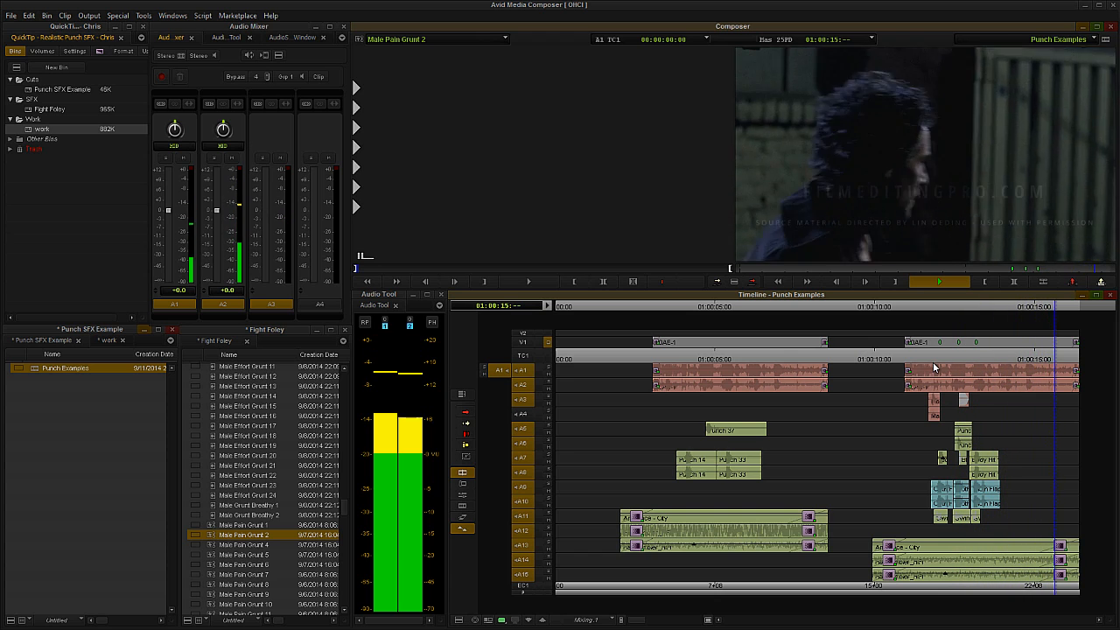
click(938, 280)
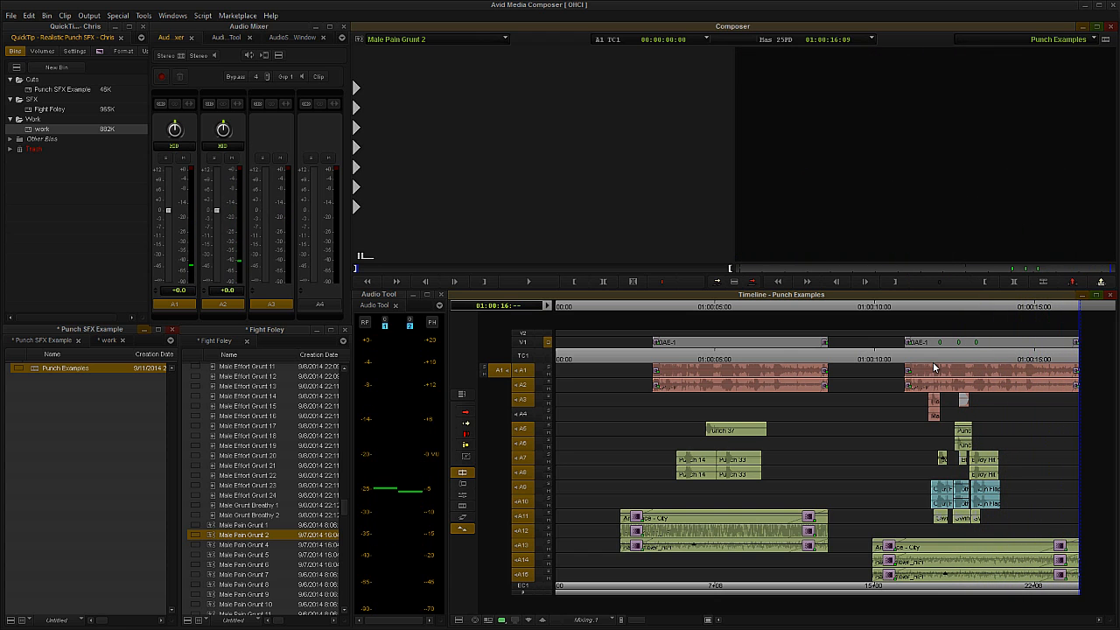